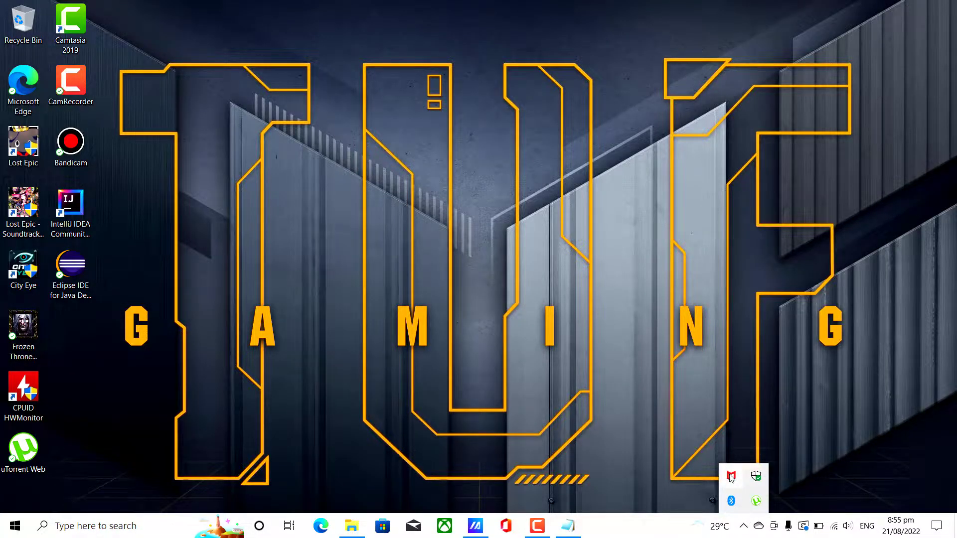
Step: Bring up the McAfee security summary from the system tray overflow
left_click(731, 476)
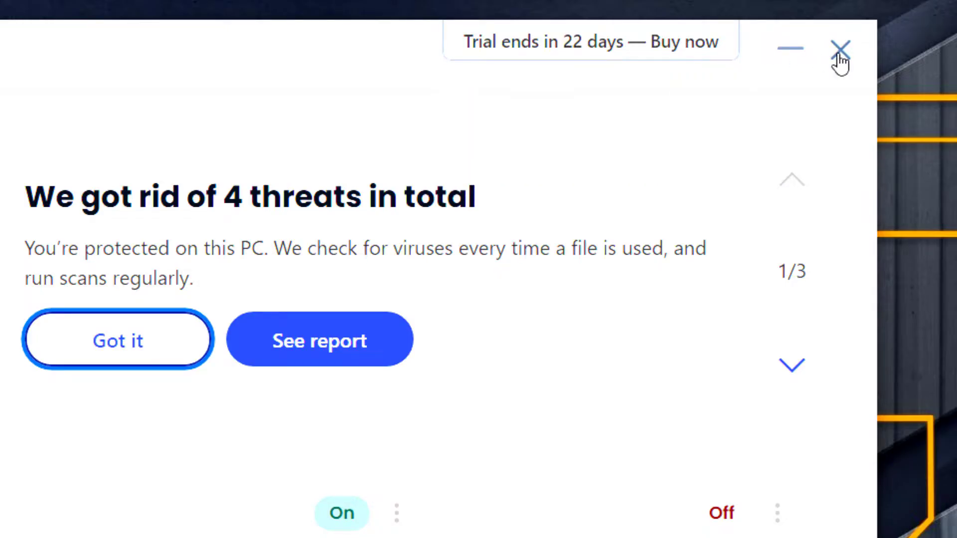
Step: Close McAfee so the Windows Update page with the Windows 11 offer shows
left_click(842, 48)
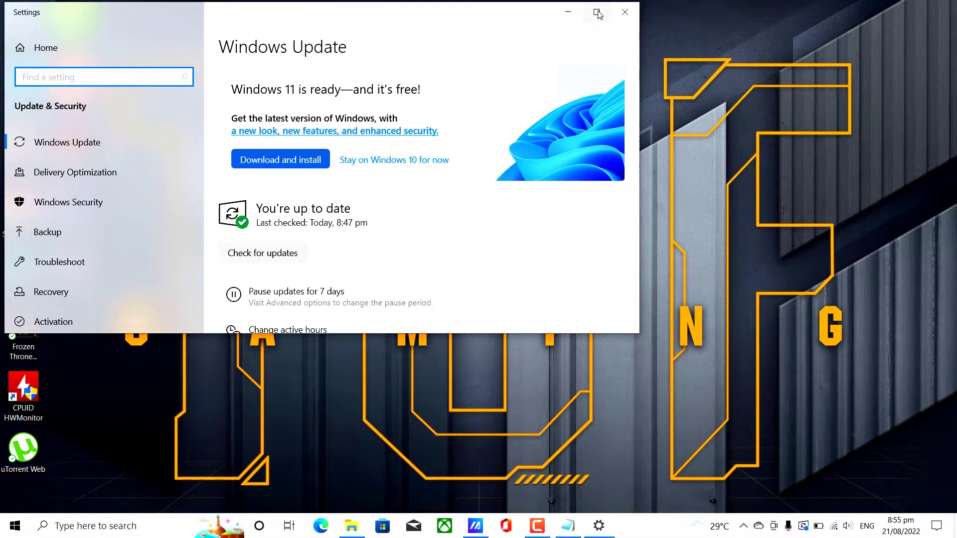
Step: Maximize Settings and run Check for updates on the Windows Update page
left_click(598, 12)
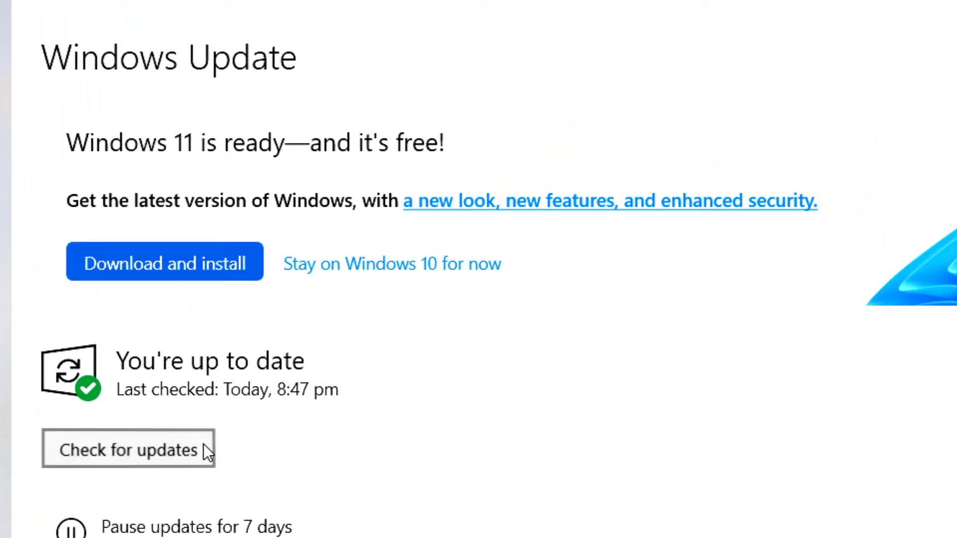
left_click(129, 450)
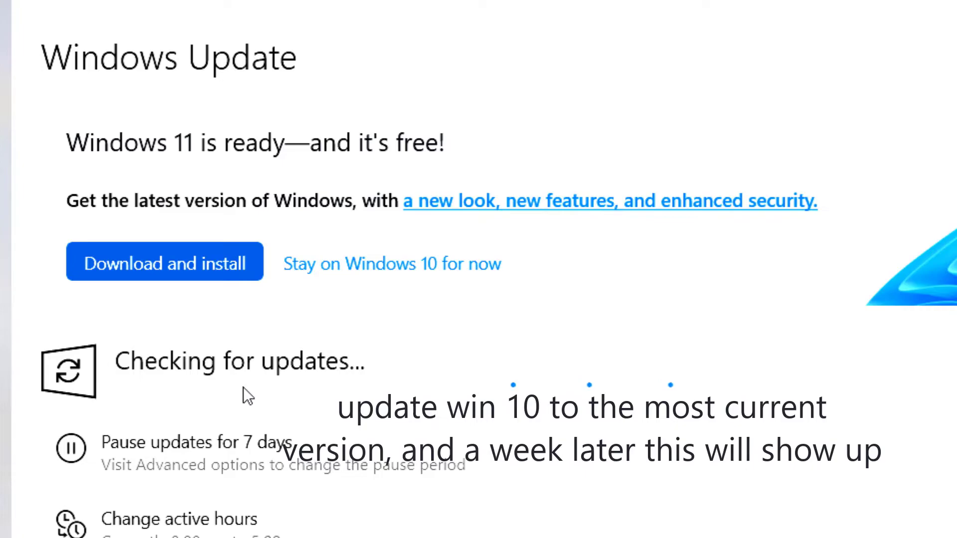
mouse_move(649, 523)
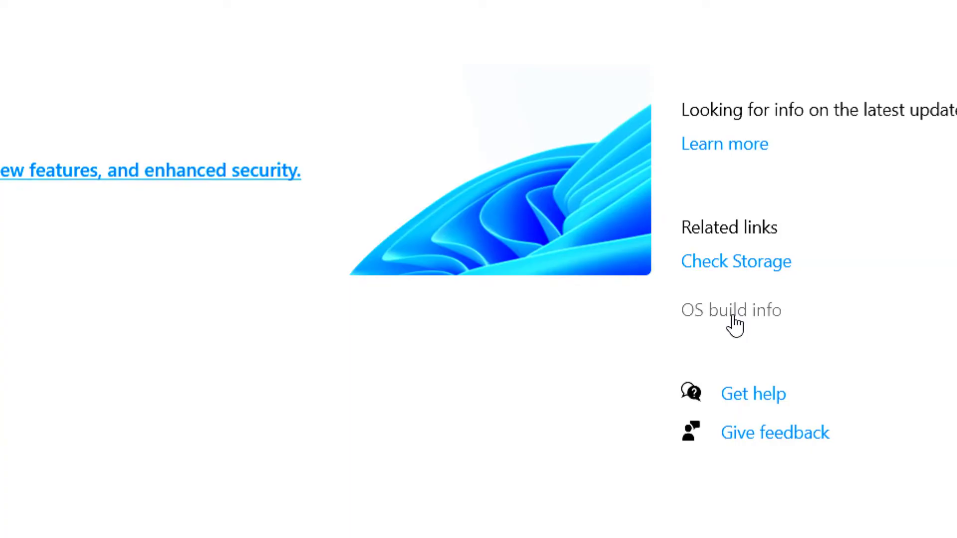
Step: Review OS build info (version 21H2, build 19044.1889), close Settings and launch MyASUS
left_click(730, 310)
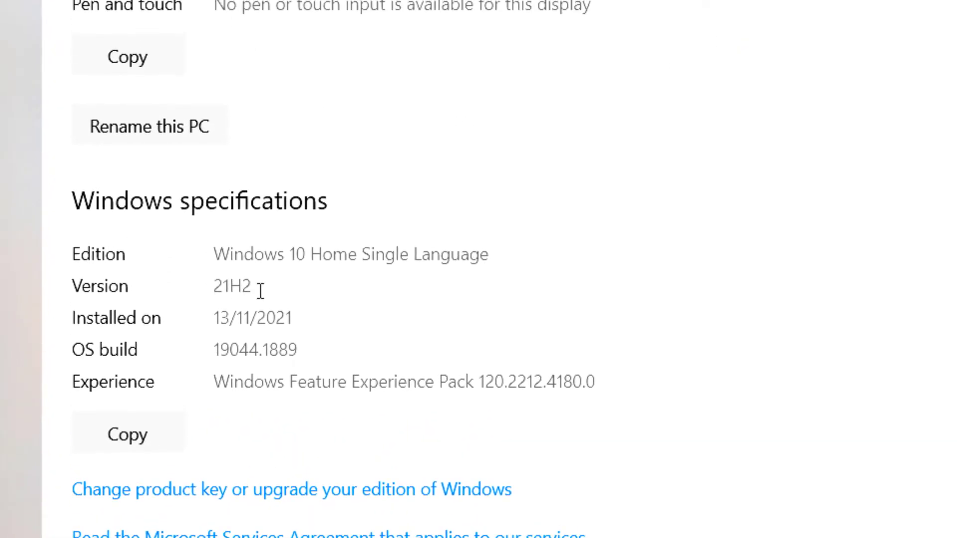
double_click(232, 286)
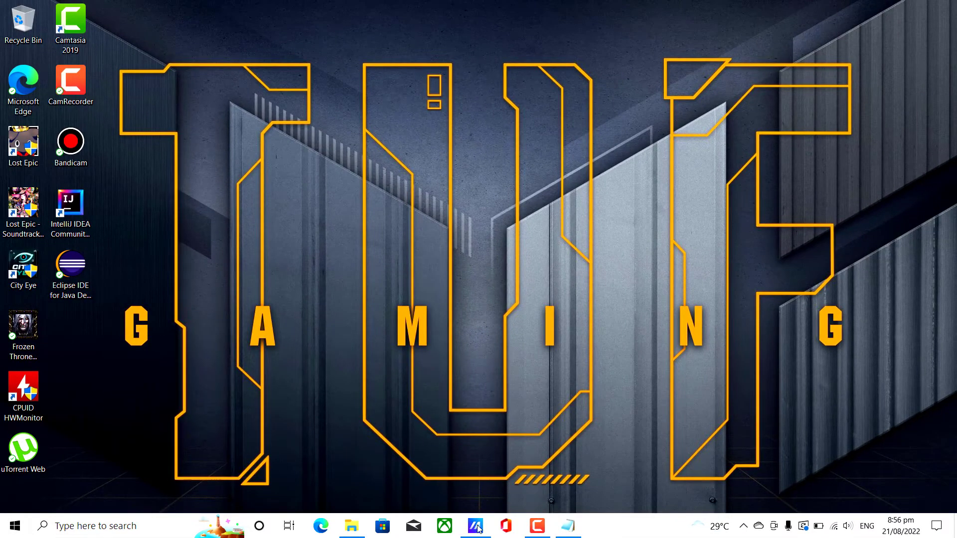
left_click(474, 525)
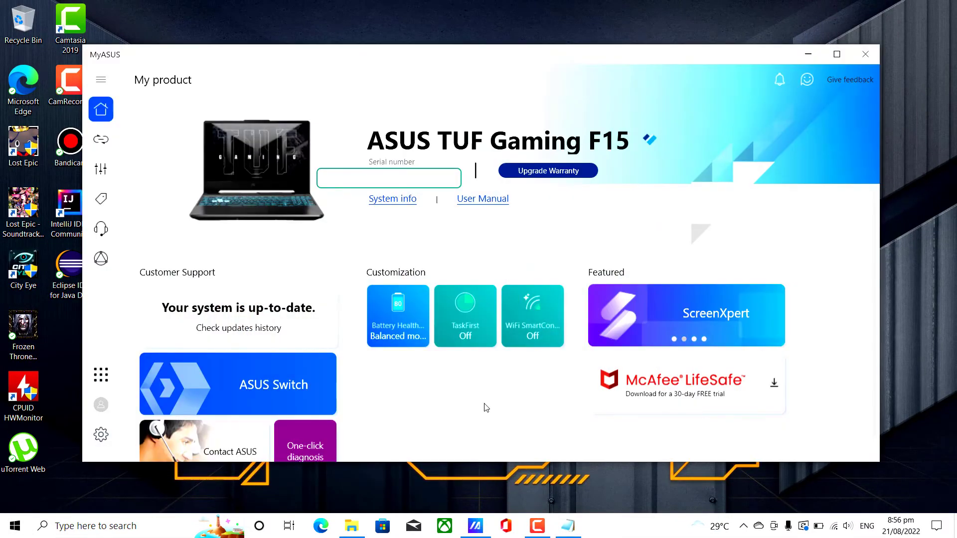